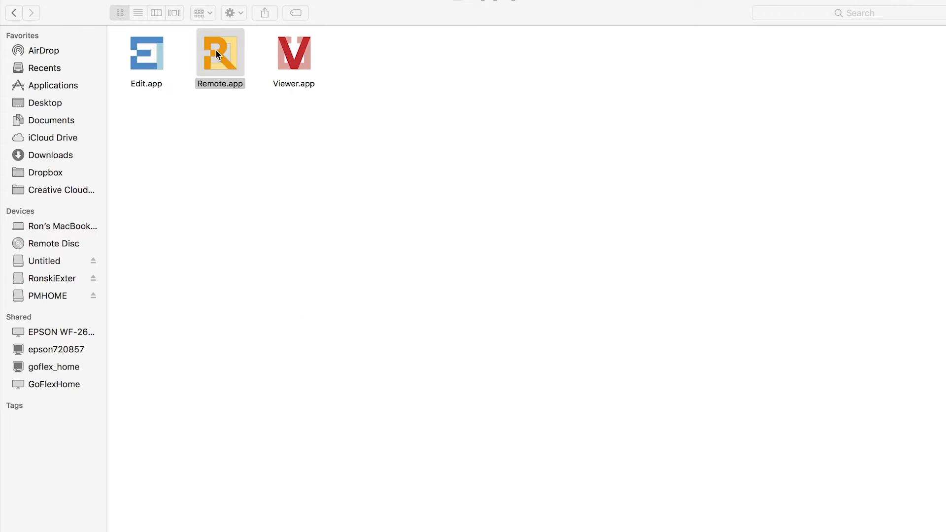
Launch Remote.app from Finder to bring up the 'Camera is not connected' alert.
{"action": "double_click", "coordinate": [220, 50]}
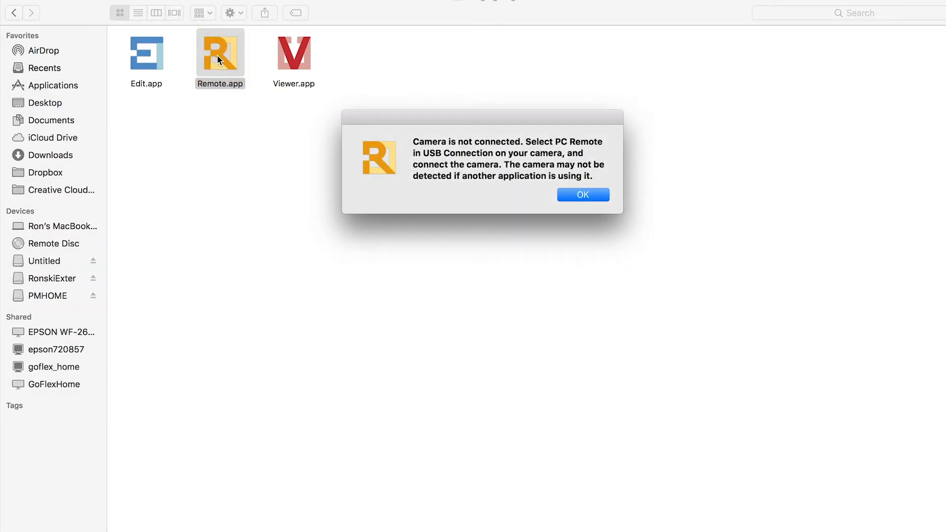
{"action": "mouse_move", "coordinate": [594, 200]}
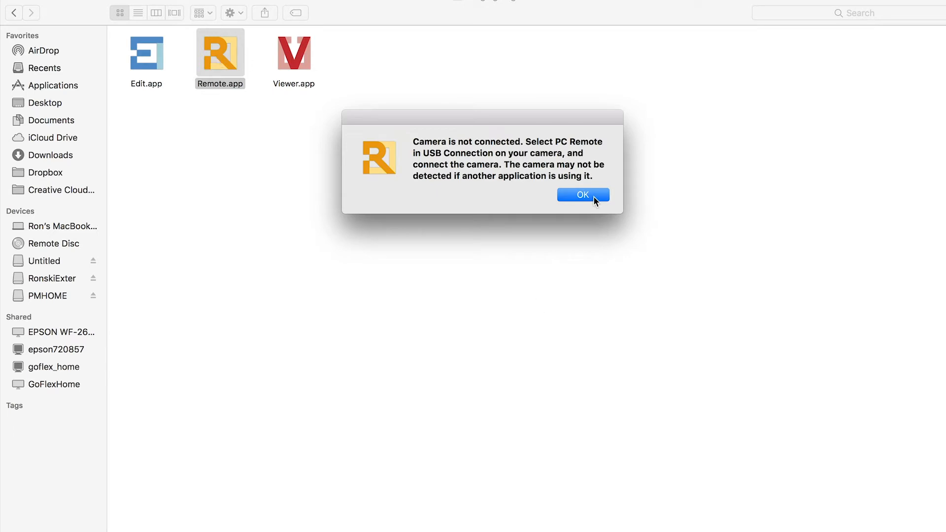